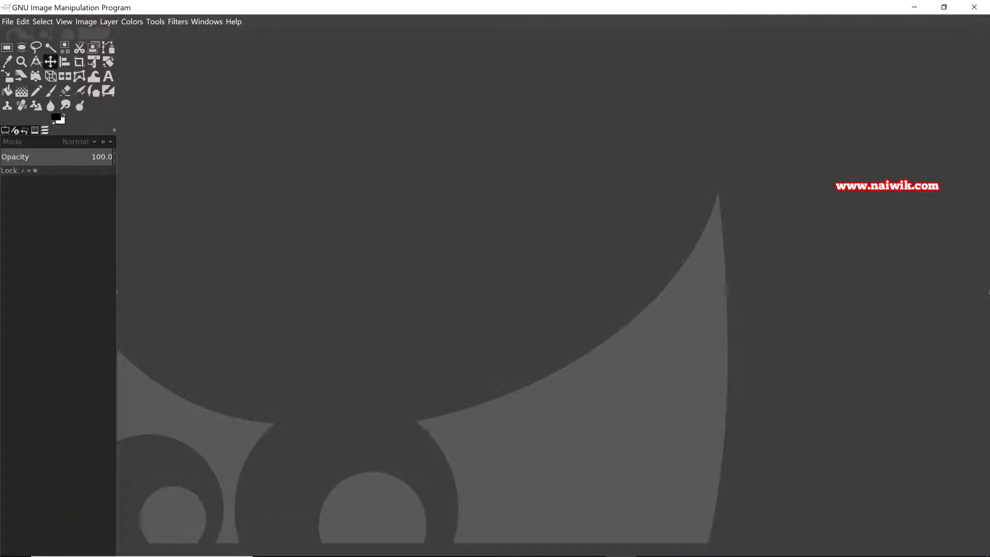
Create a new 1920×1080 pixel image with a white background.
click(8, 21)
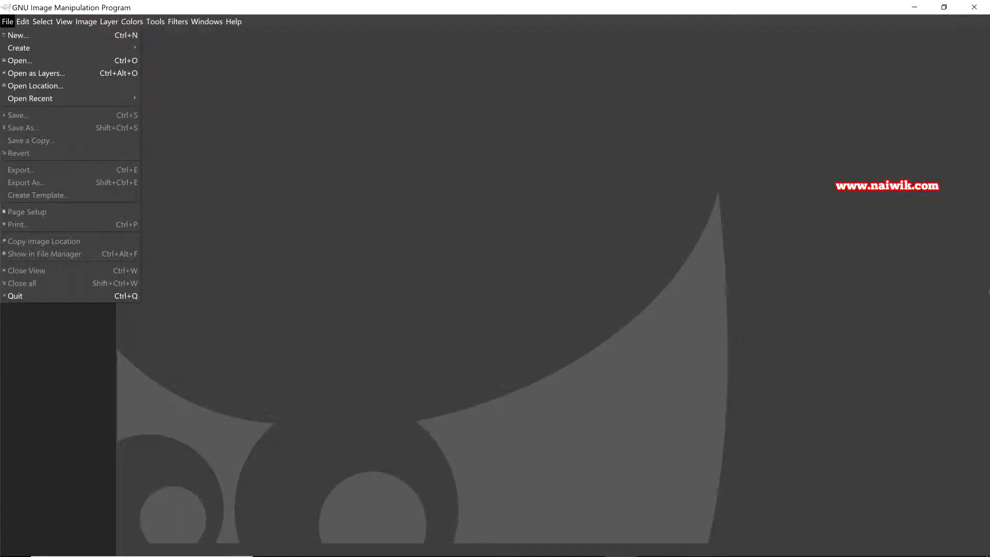
click(17, 35)
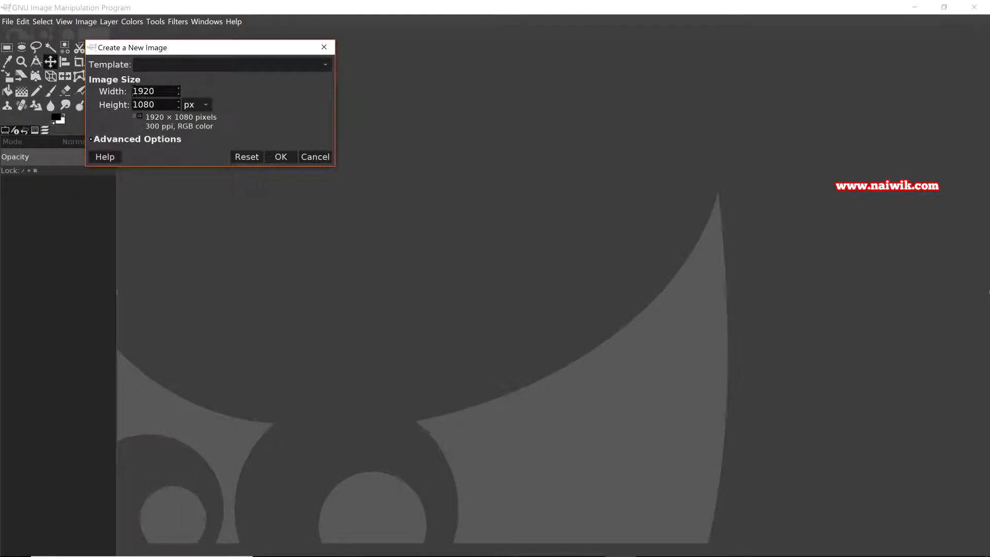
click(280, 157)
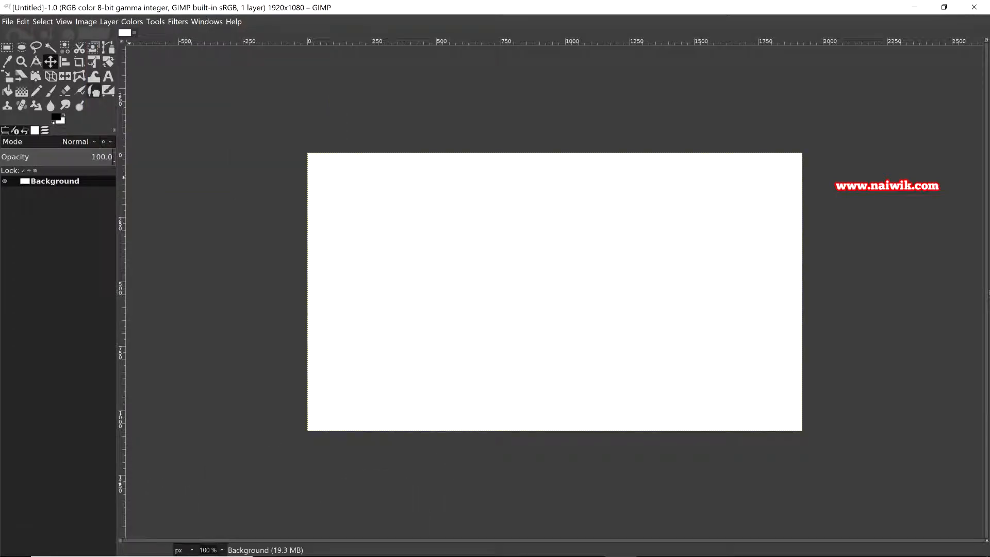
Type 'Naiwik Tech' at 150 px and colour it yellow.
text(Naiwik Tech)
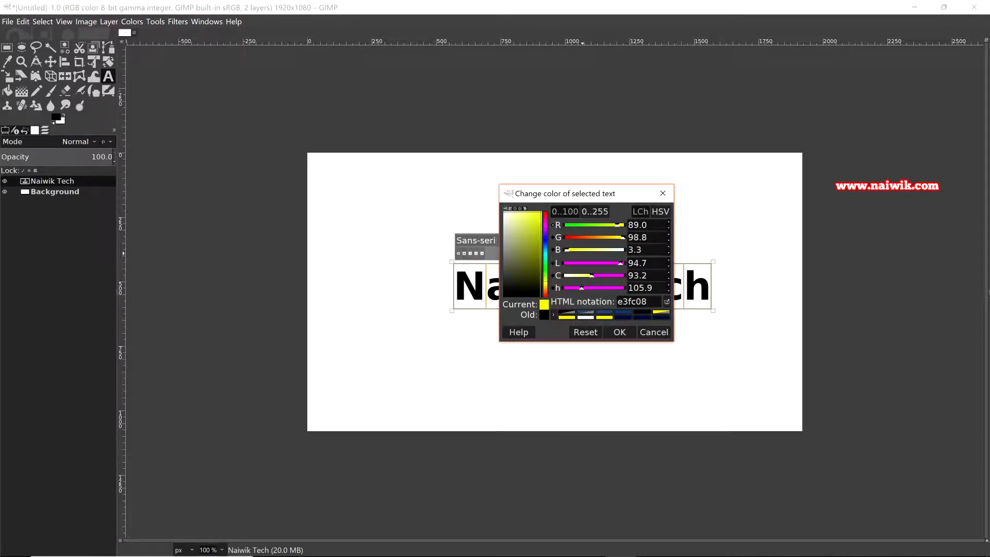
click(619, 332)
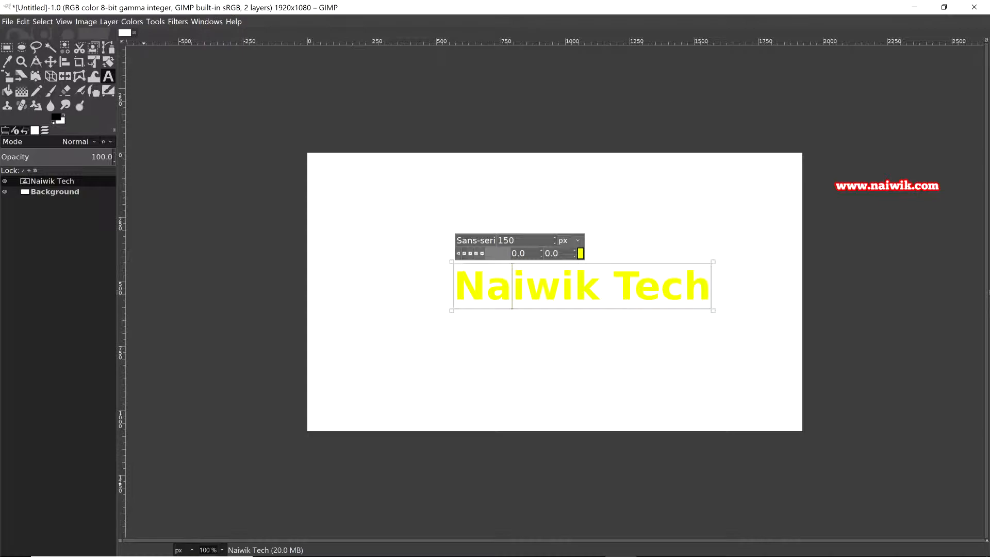
click(108, 21)
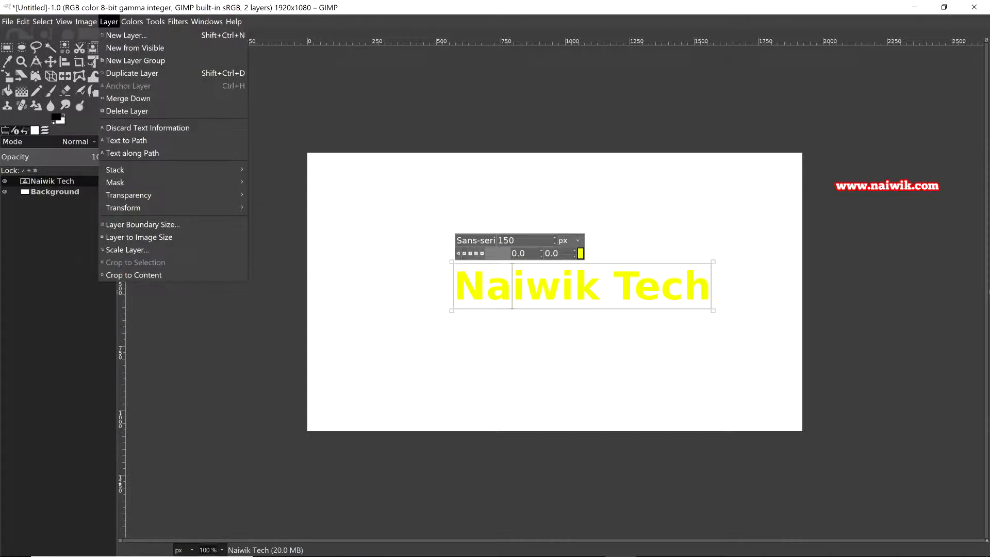
mouse_move(127, 140)
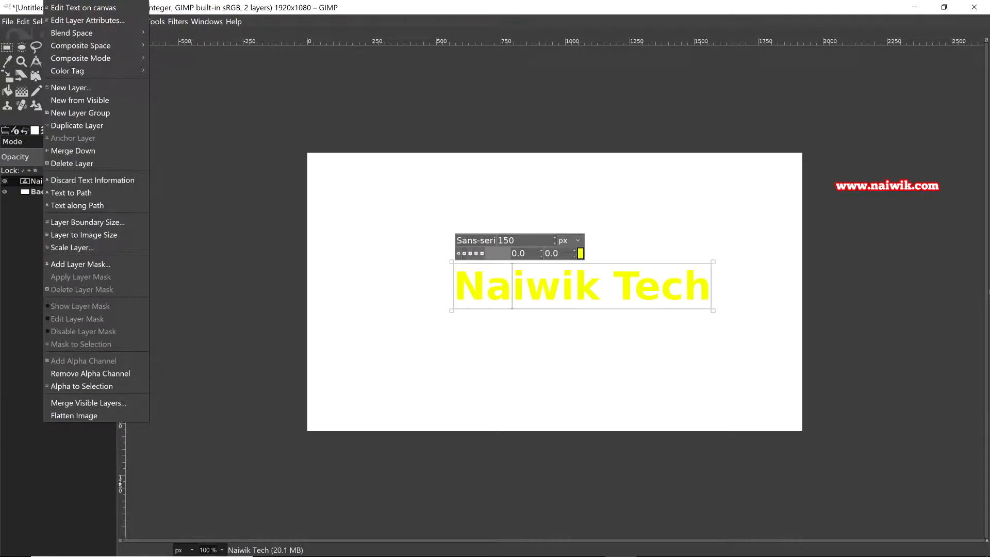
mouse_move(71, 88)
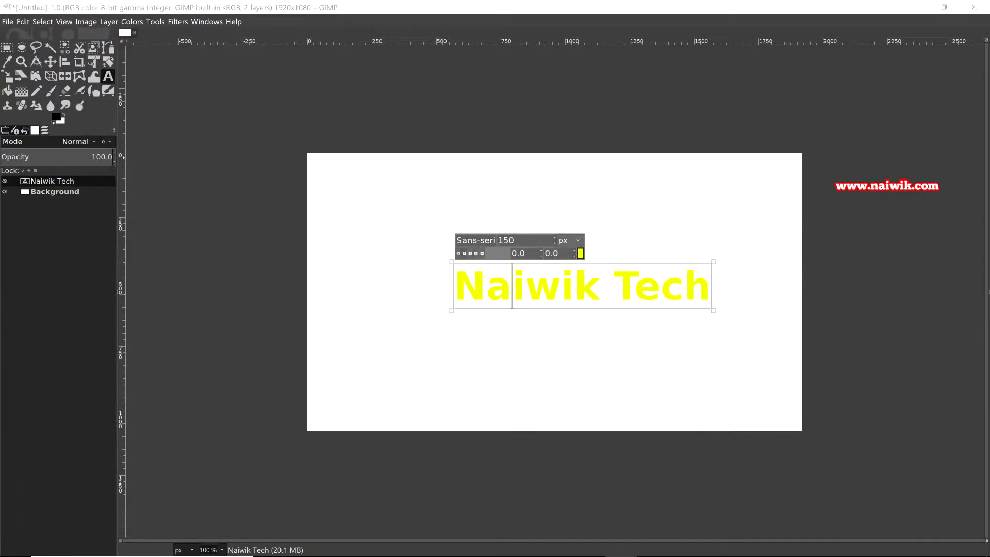
Add a new layer named 'Test' with Transparency fill.
click(109, 21)
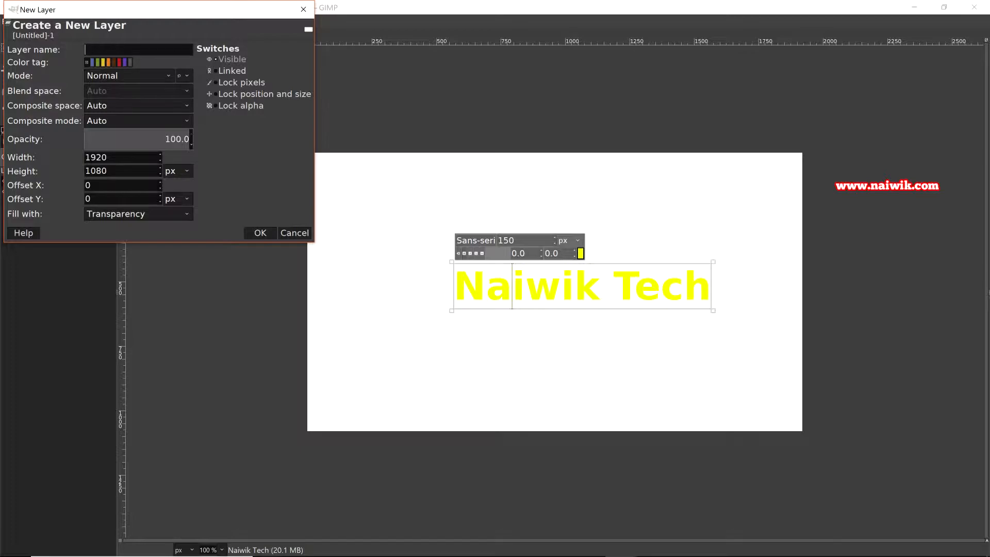
text(Test)
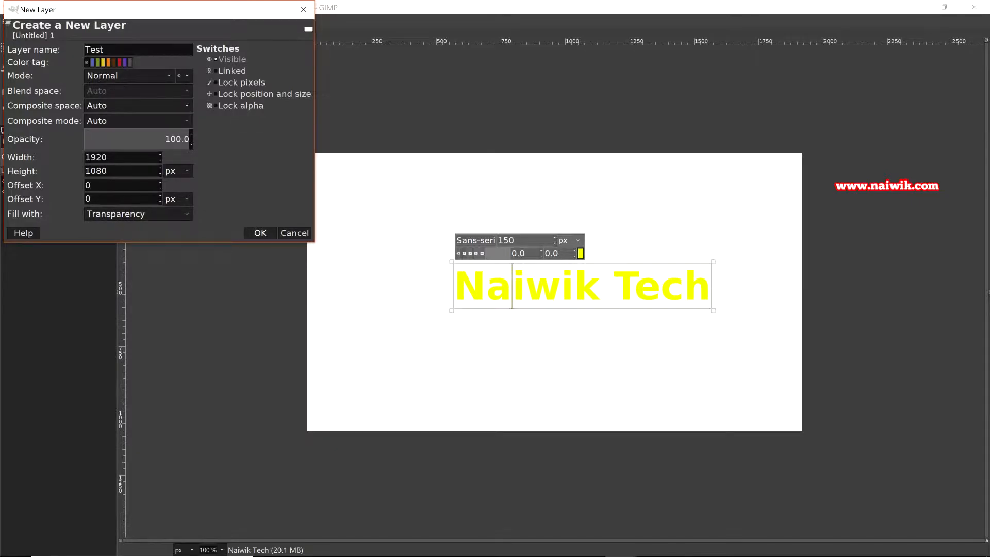
click(259, 232)
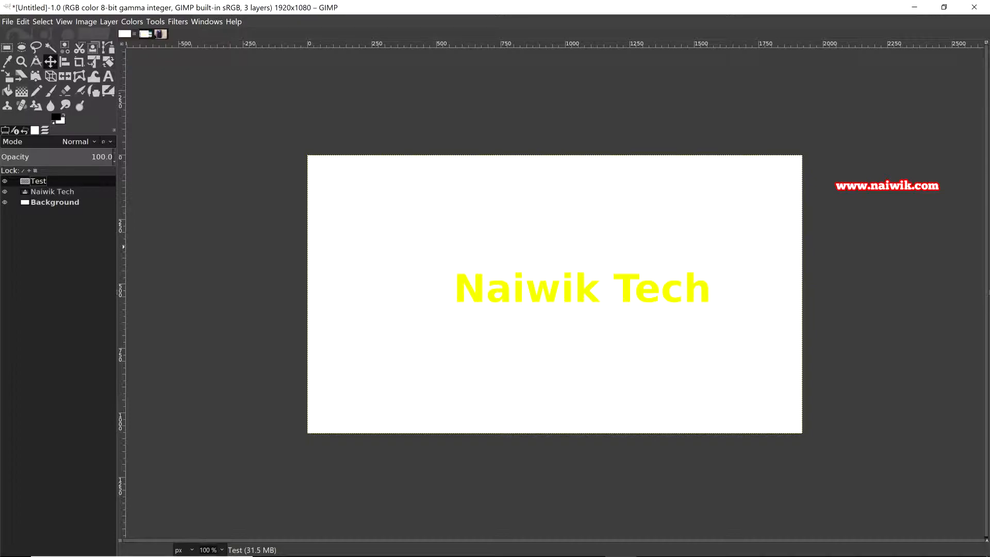
Lower the Test layer one step in the layer stack.
click(107, 21)
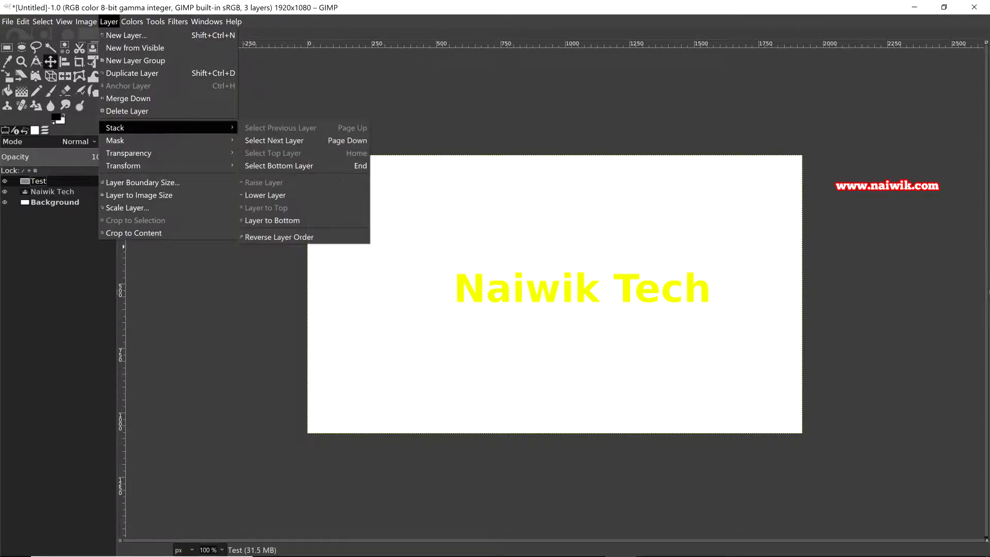
mouse_move(265, 194)
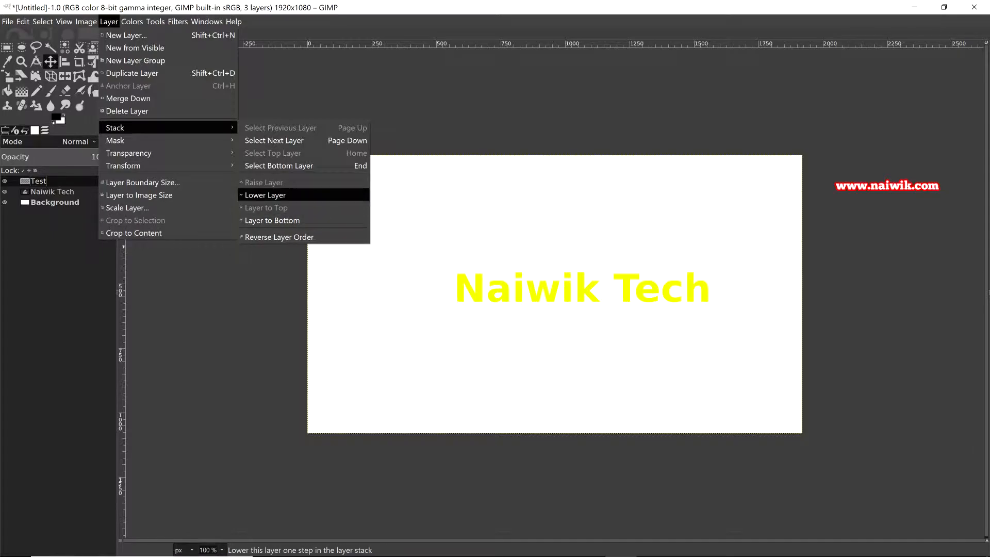
click(265, 195)
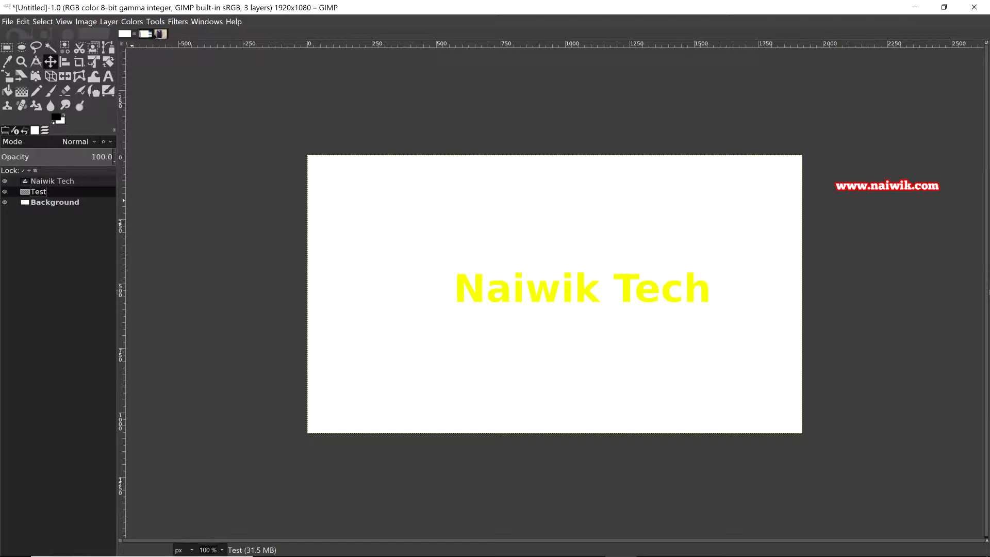
Select the text letters via Alpha to Selection and grow the selection by 10 px.
click(42, 21)
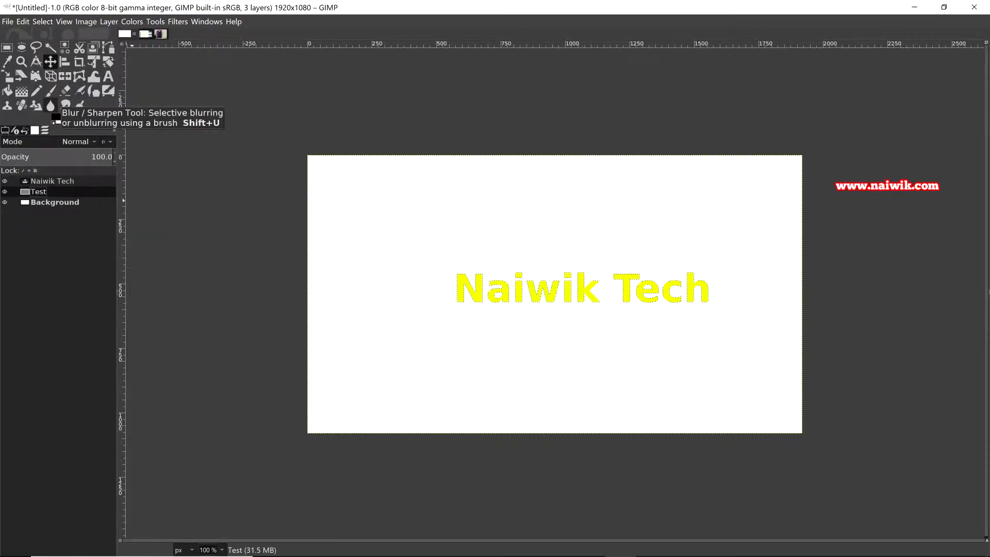
click(42, 20)
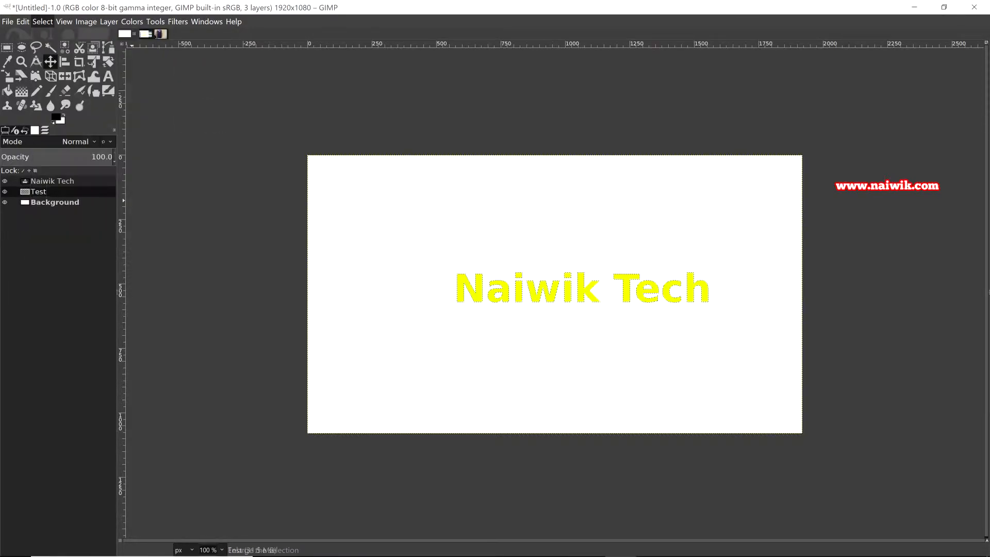
click(42, 21)
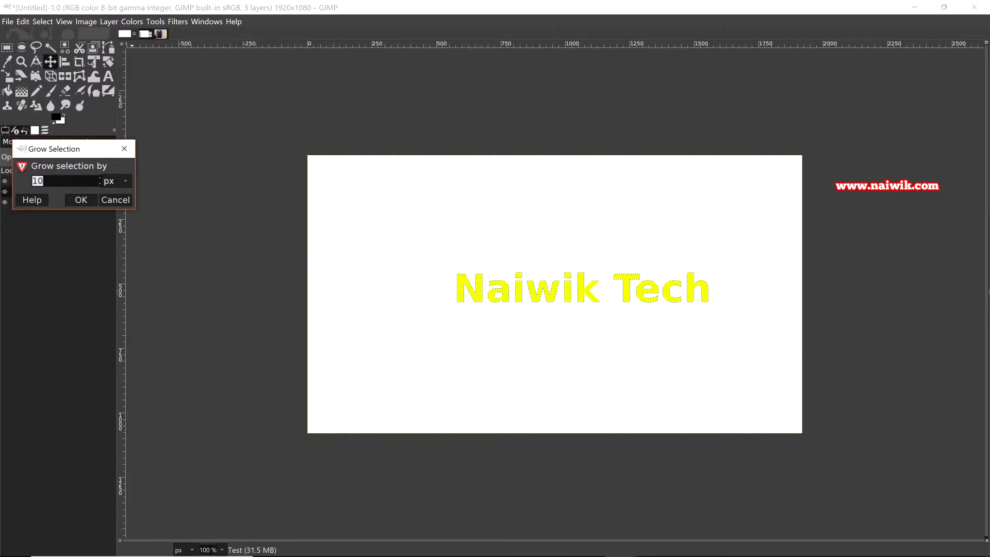
drag(54, 148, 165, 148)
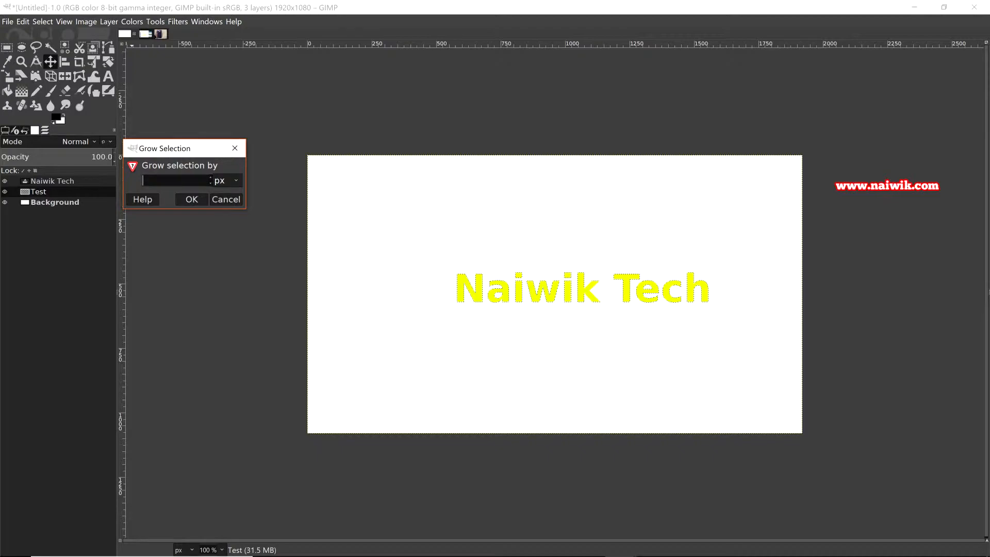
text(10)
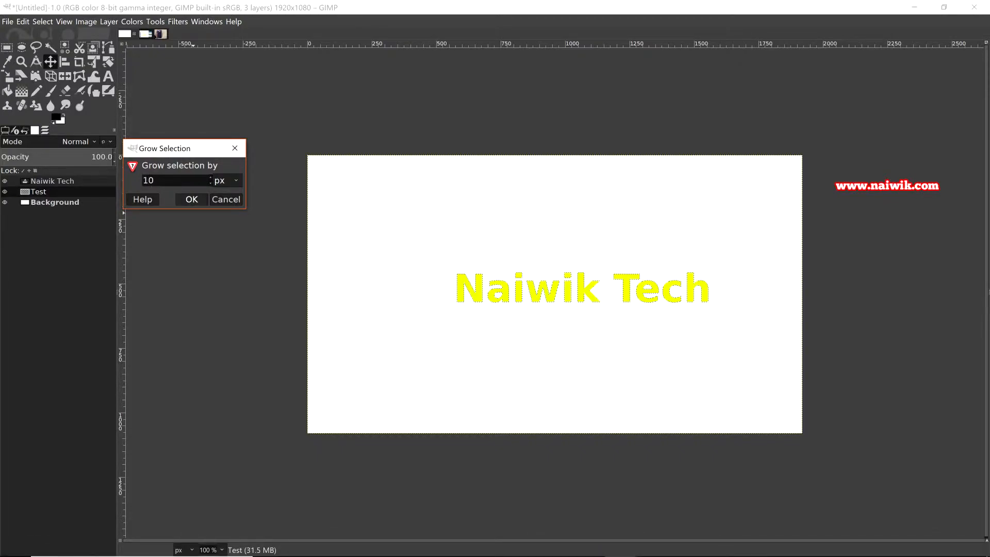
click(191, 199)
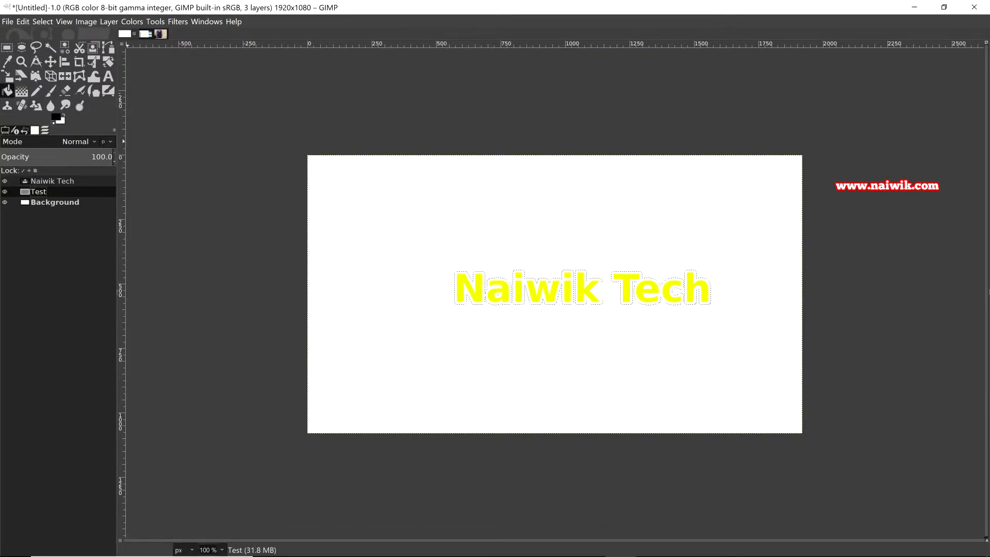
Bucket-fill the grown selection with black on the Test layer.
click(54, 115)
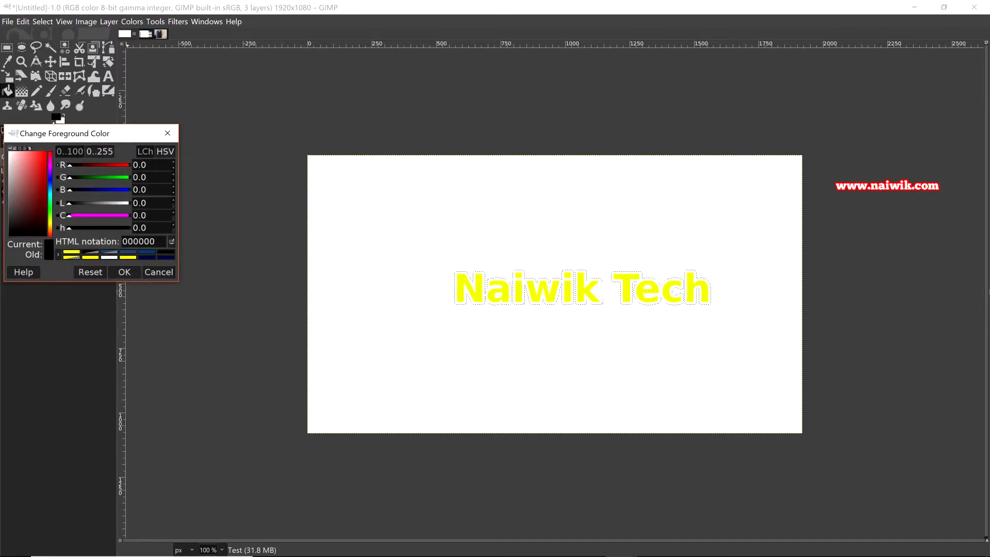
click(123, 272)
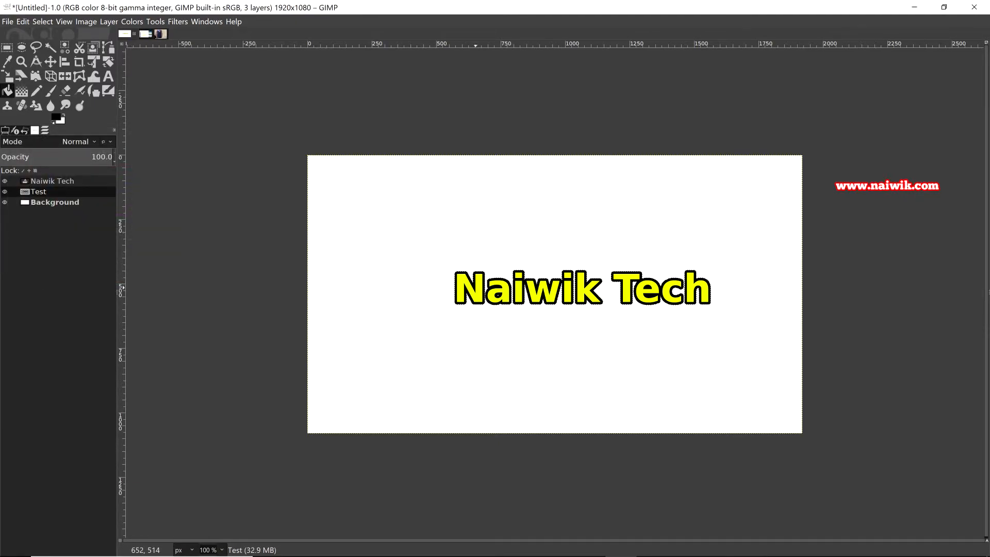